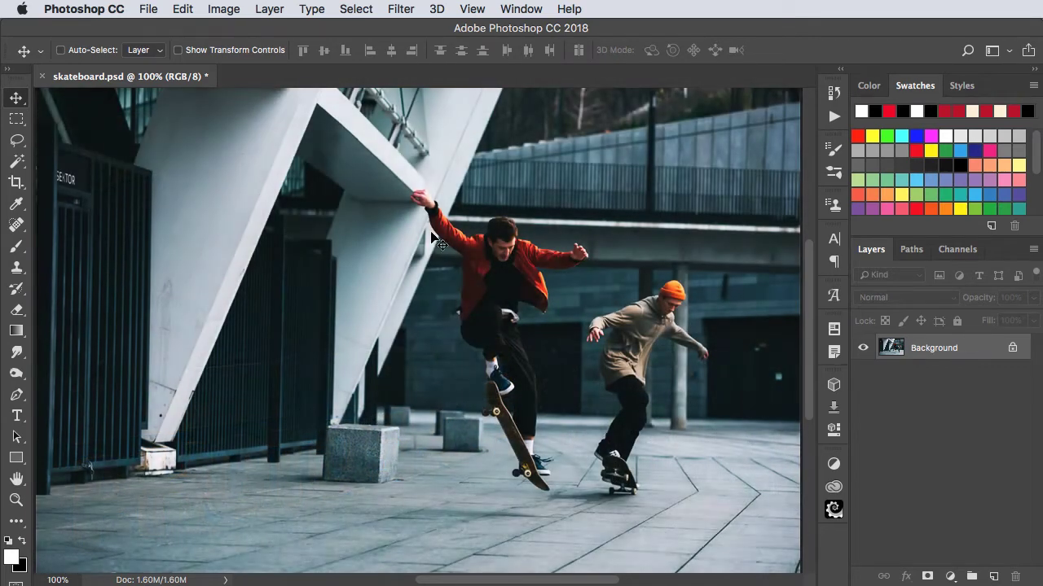
Select both skateboarders automatically with Select Subject
click(355, 10)
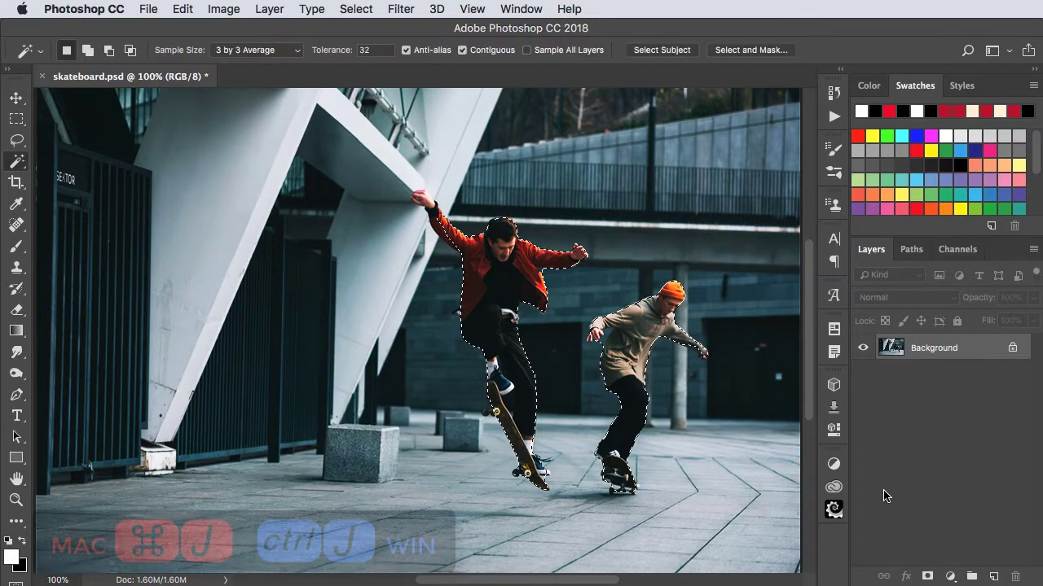
Copy the skaters to their own layer and add white SKATEBOARD headline text
key(cmd+j)
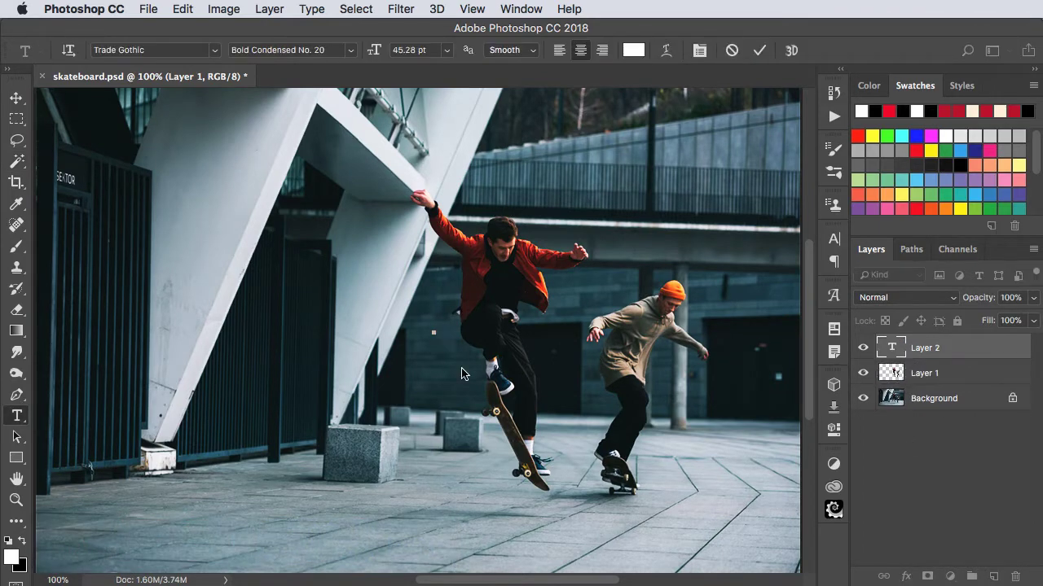
text(SKATEBOARD)
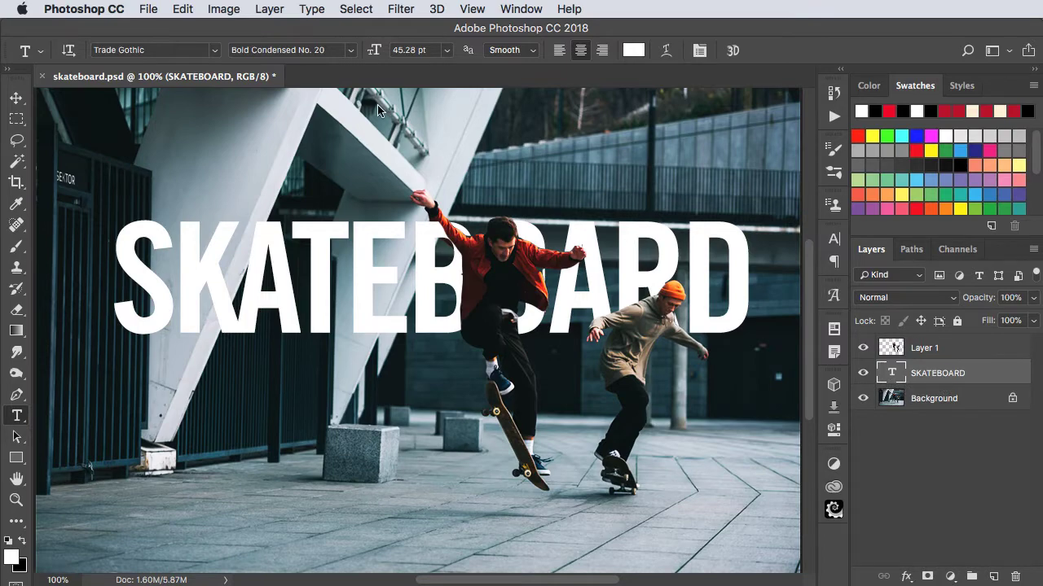
Extrude the SKATEBOARD text into 3D letters standing on the ground plane
click(436, 10)
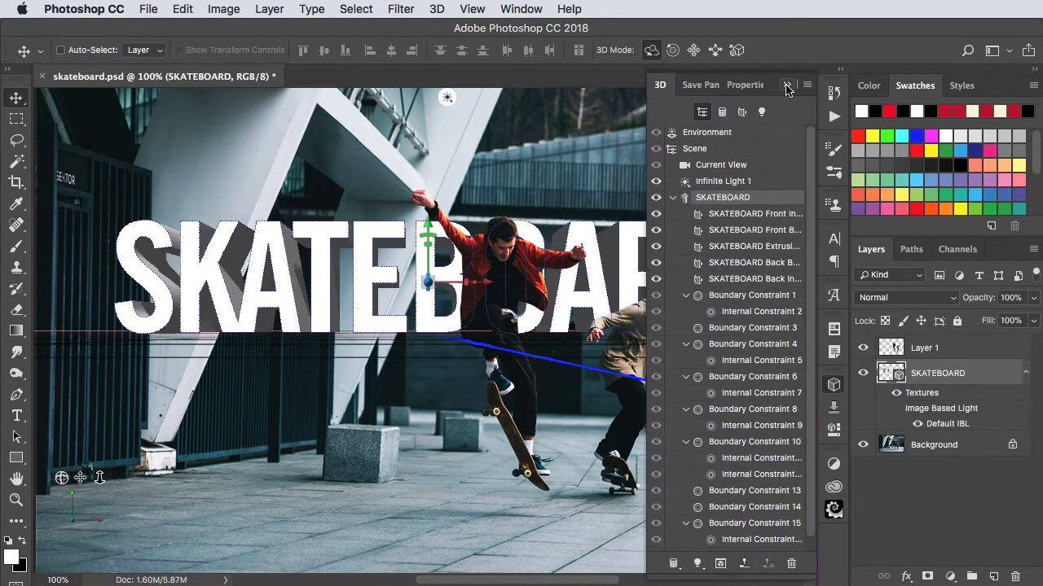
click(787, 85)
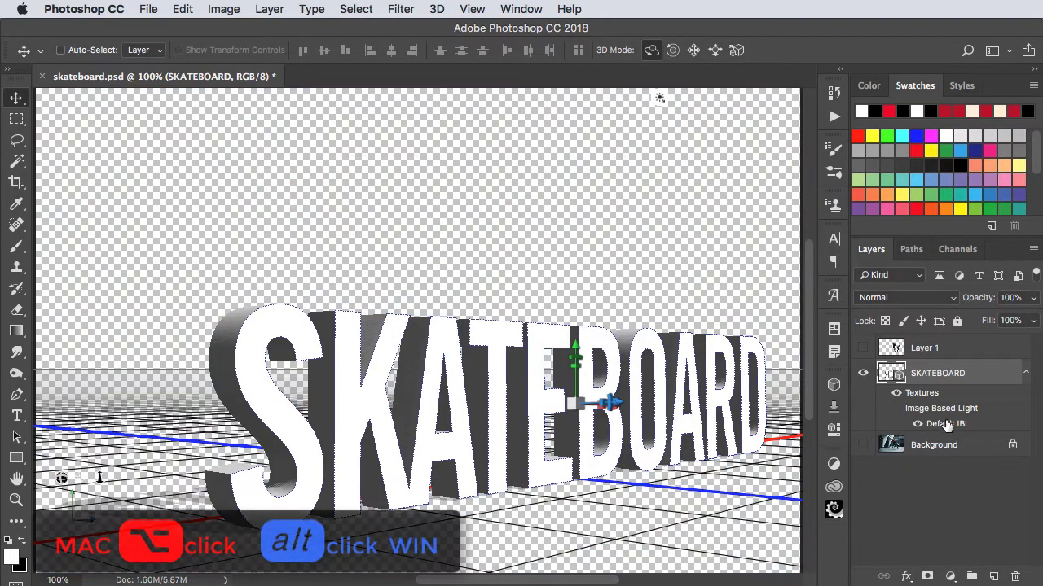
Render the 3D SKATEBOARD letters and paste a copy above the skate photo
click(437, 10)
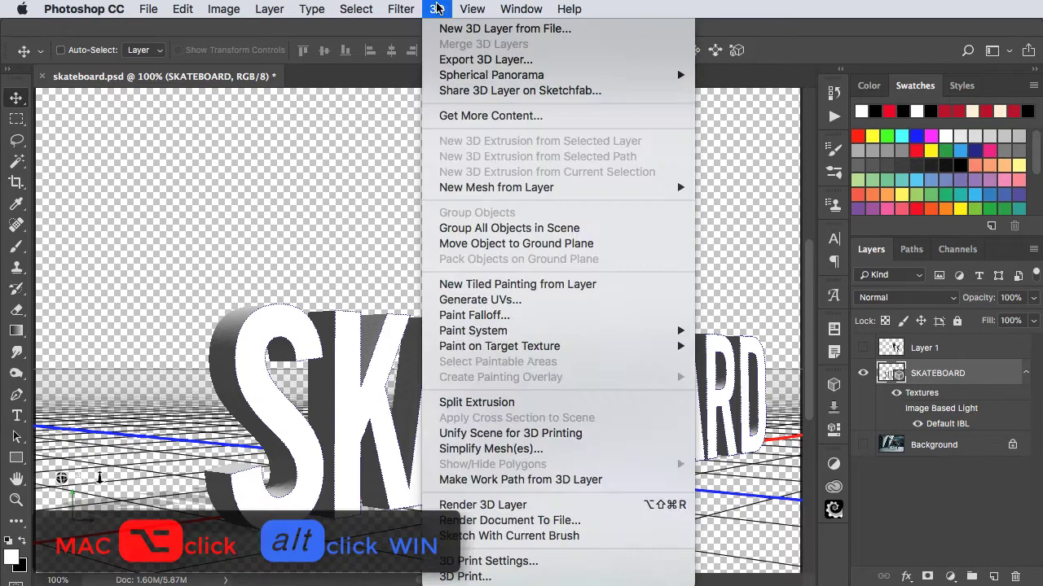
mouse_move(482, 505)
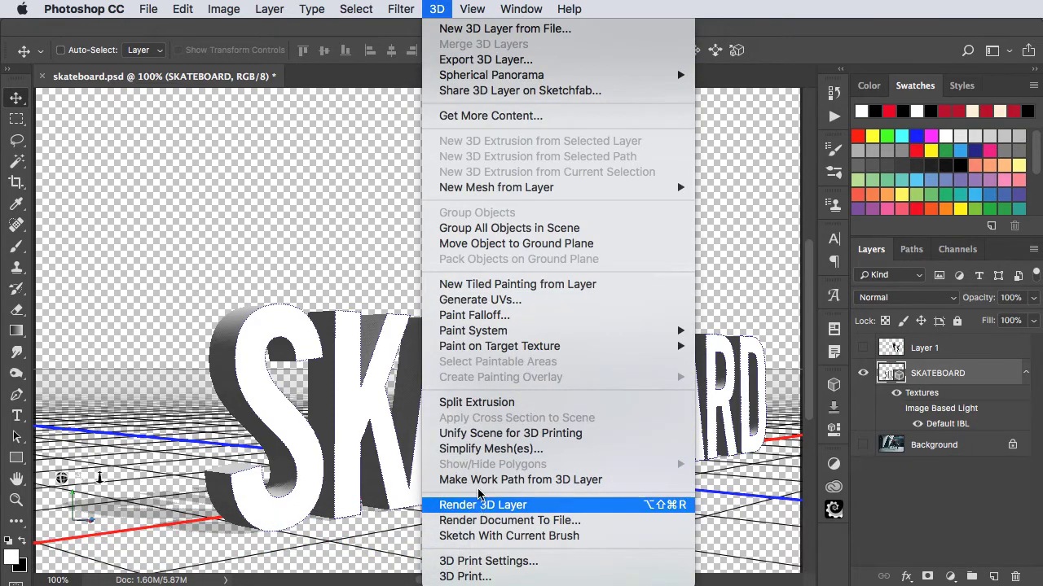
click(482, 505)
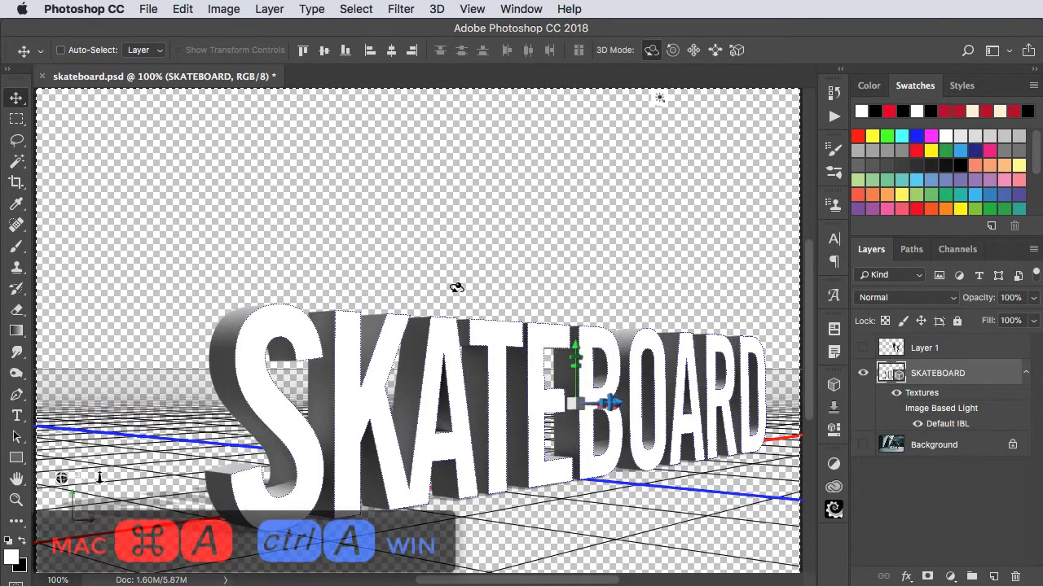
click(183, 10)
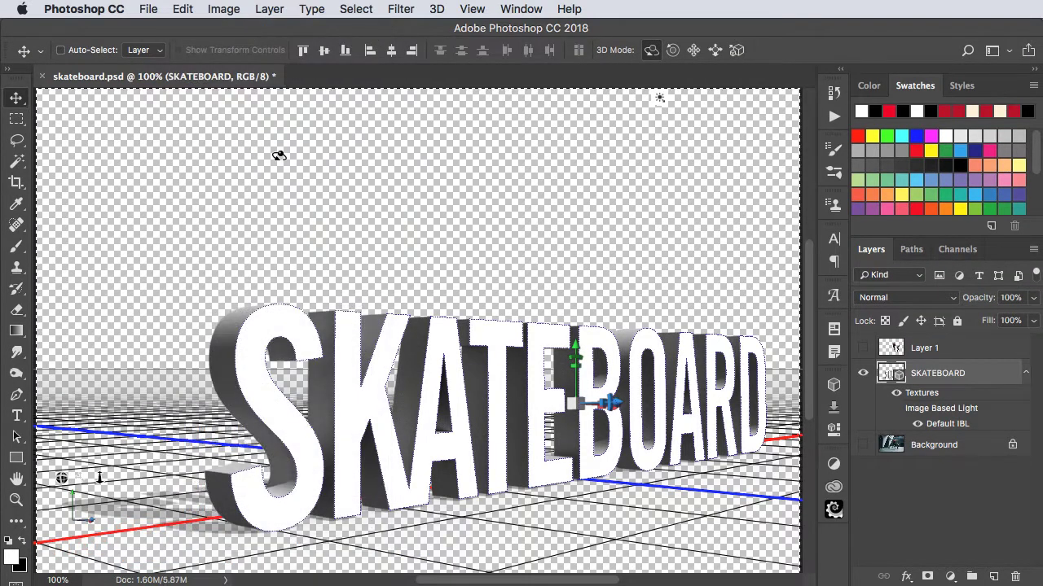
key(cmd+v)
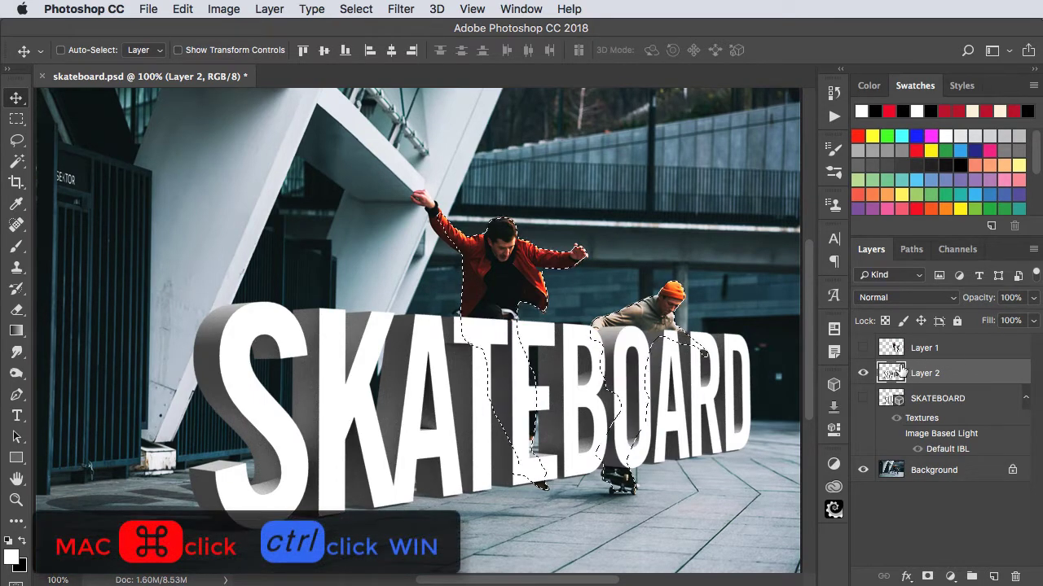
Hide the skater selection with a layer mask so the skaters stand in front of the letters
click(270, 10)
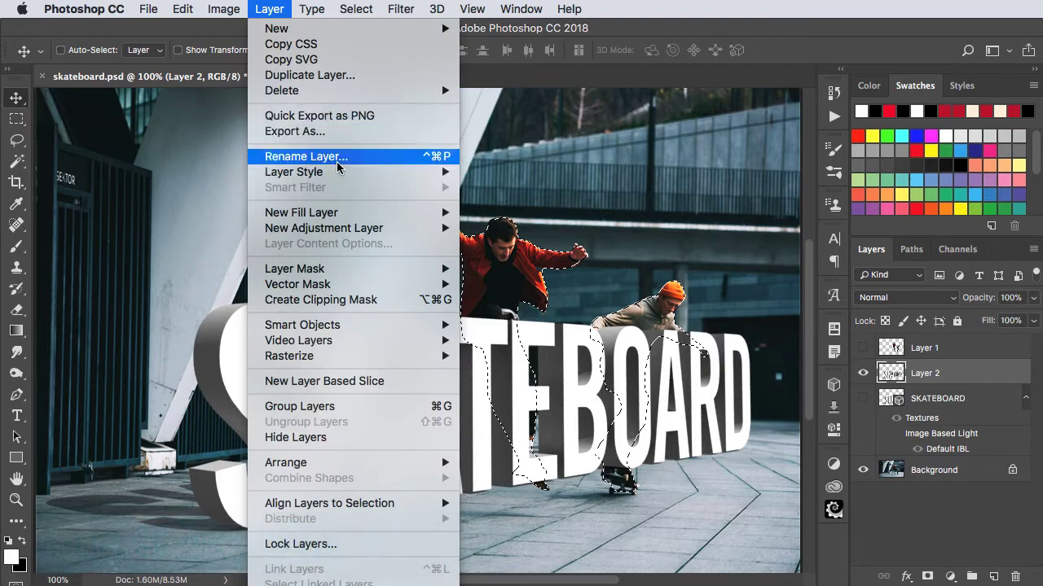
mouse_move(294, 268)
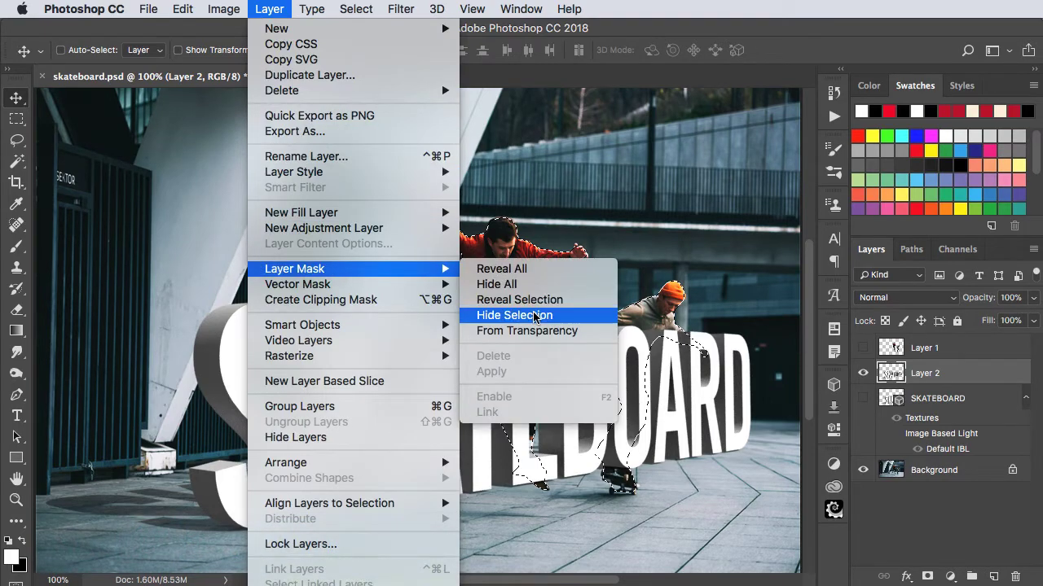
click(513, 316)
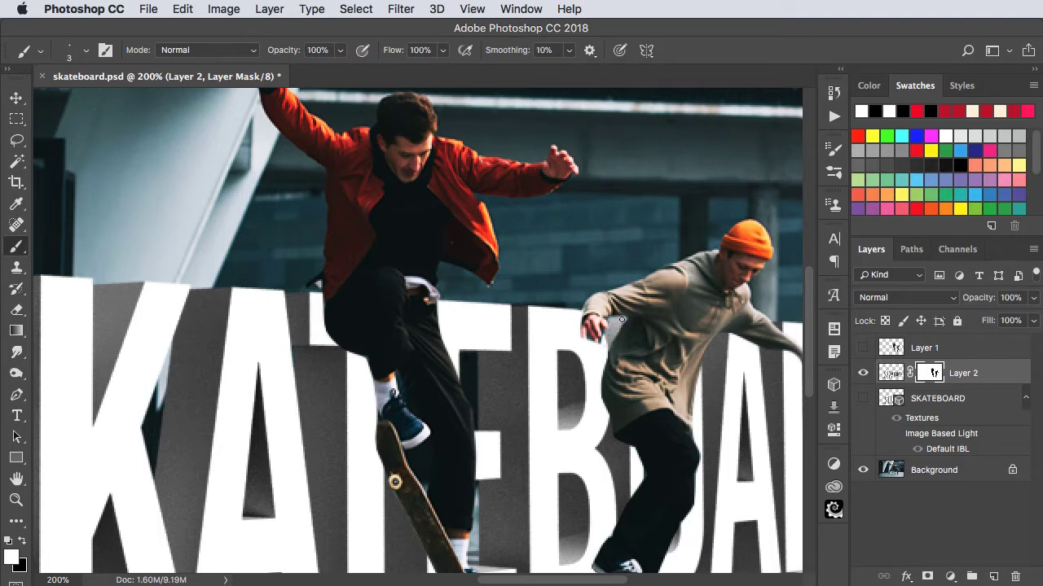
mouse_move(596, 341)
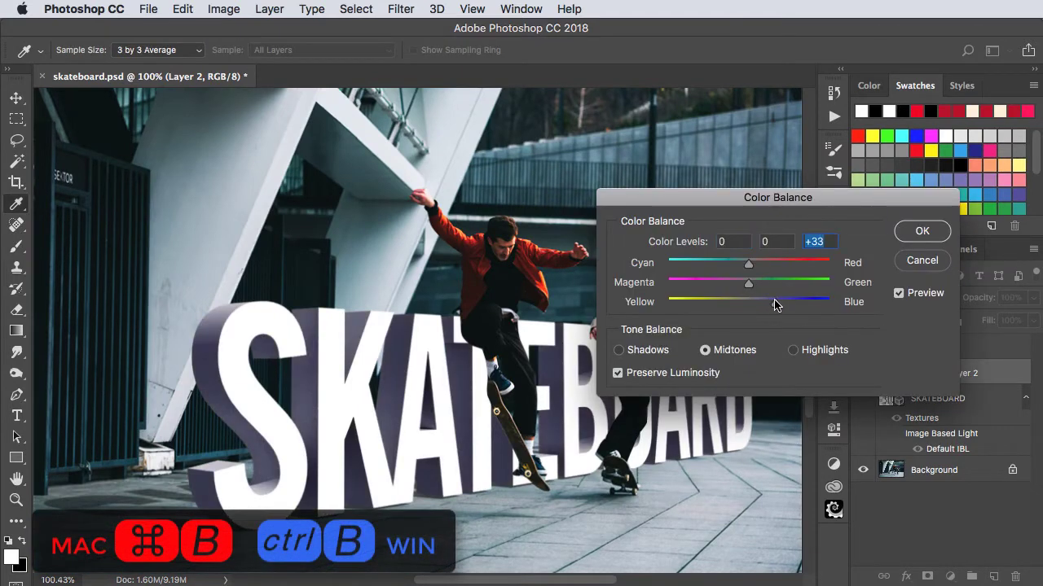
Tint the letters blue with Color Balance midtones -21, +5, +33
drag(747, 262, 731, 263)
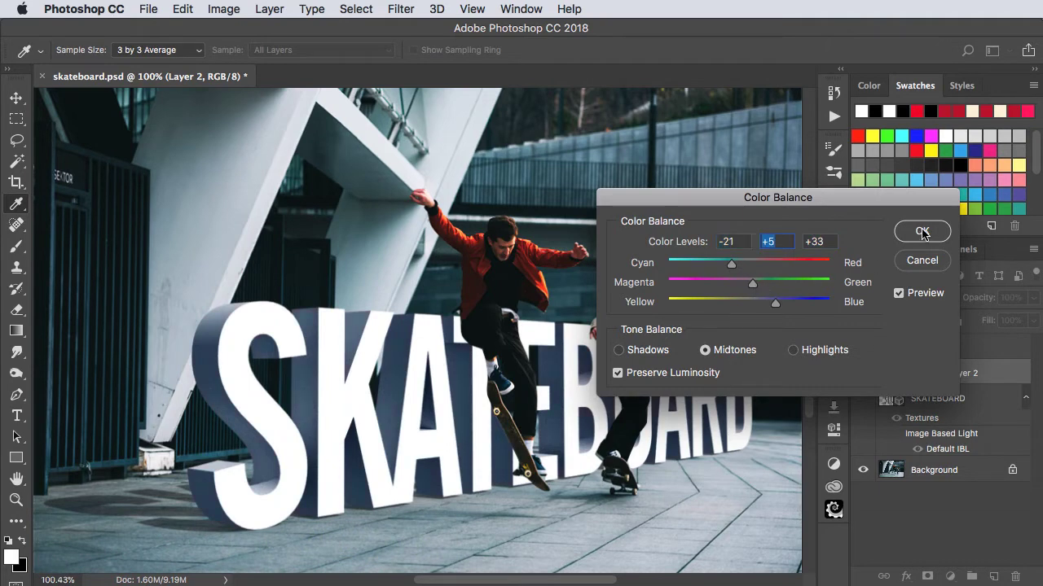
click(922, 232)
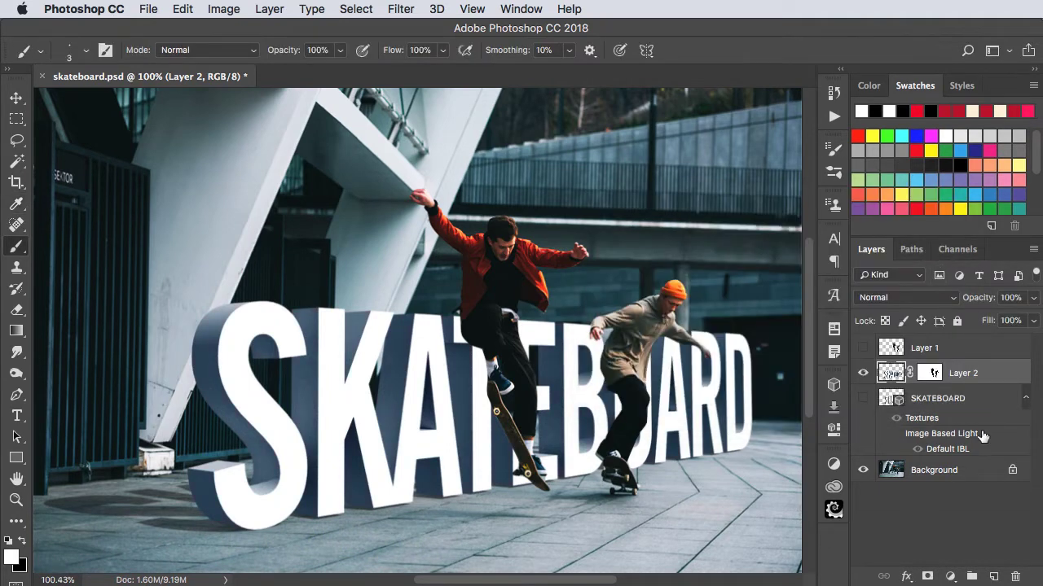
Add a shadow layer and fill the skaters' silhouettes with dark blue
click(929, 373)
text(shadow)
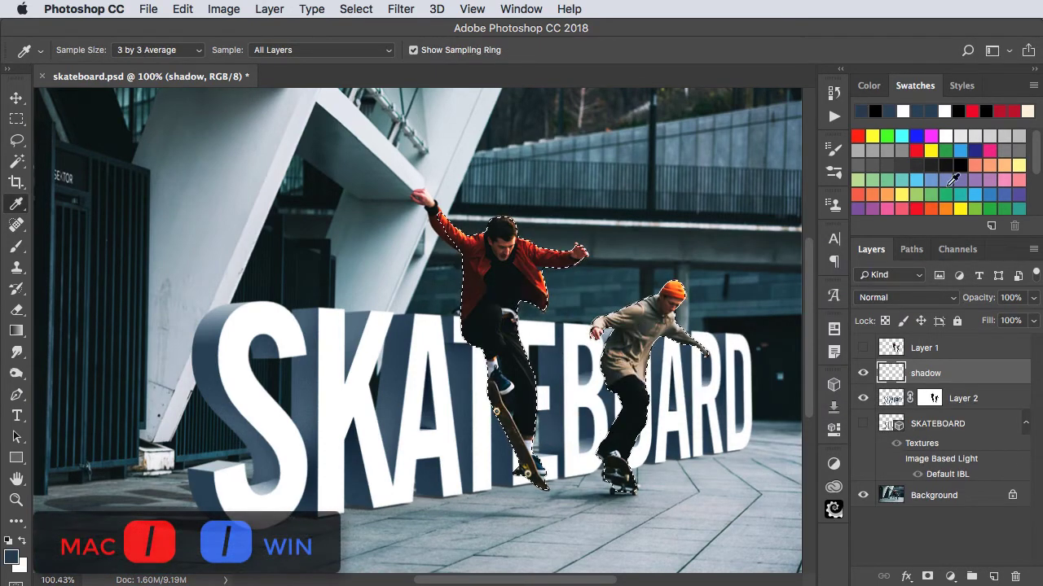
key(alt+Backspace)
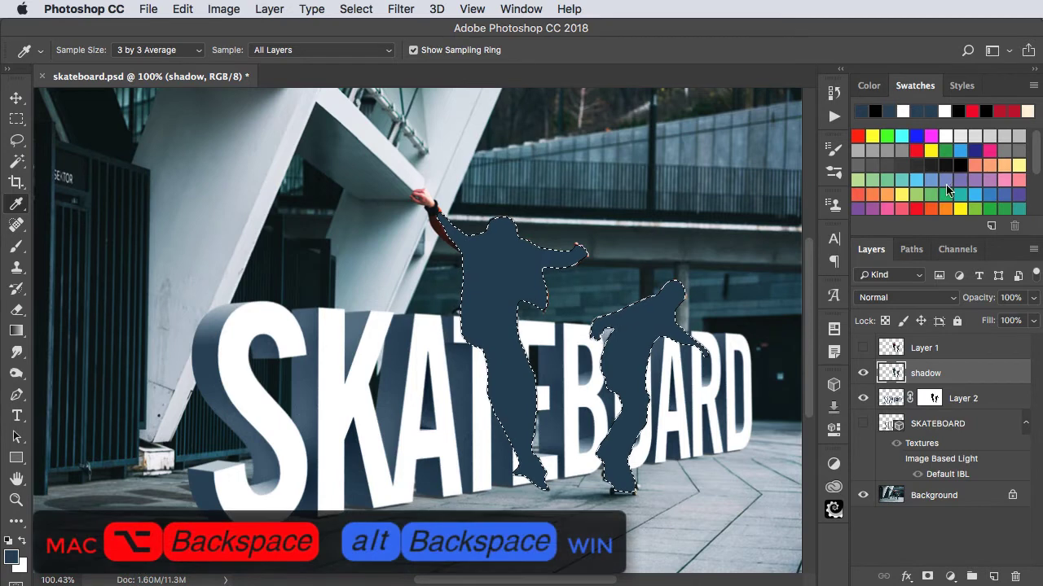